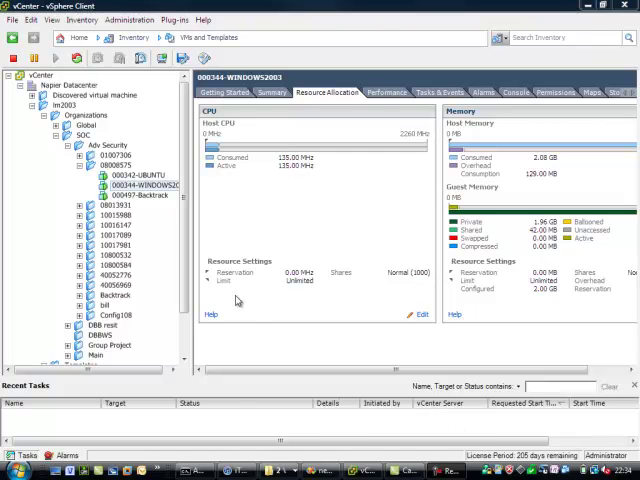
# Step: Select the Windows 2003 VM and show its resource allocation summary
pyautogui.scroll(-3)
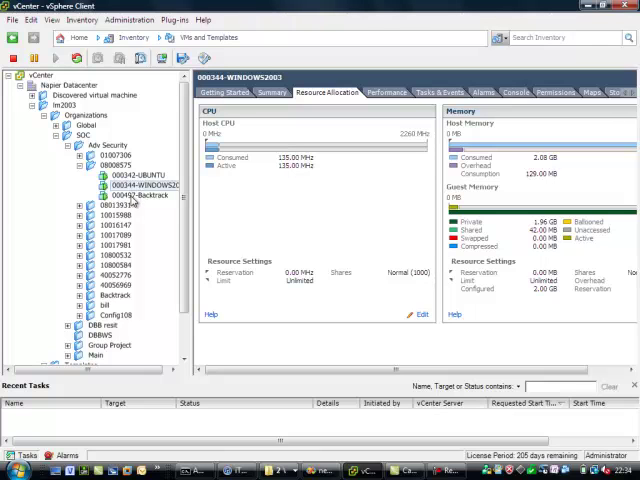
pyautogui.click(144, 188)
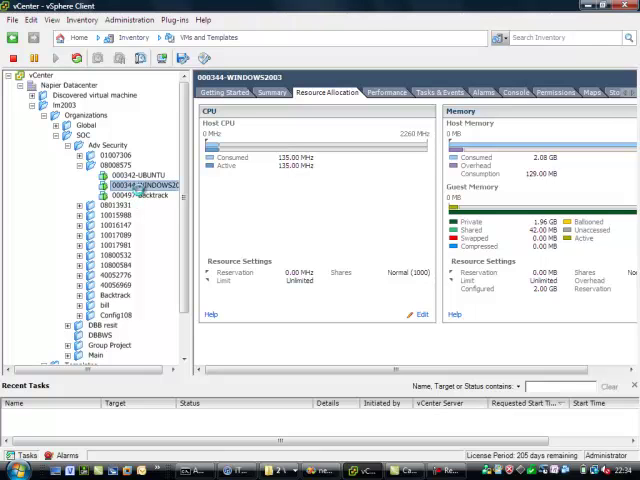
pyautogui.click(150, 194)
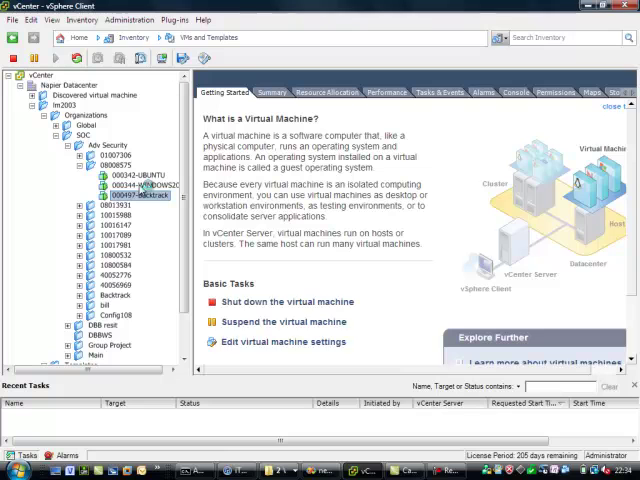
pyautogui.click(328, 92)
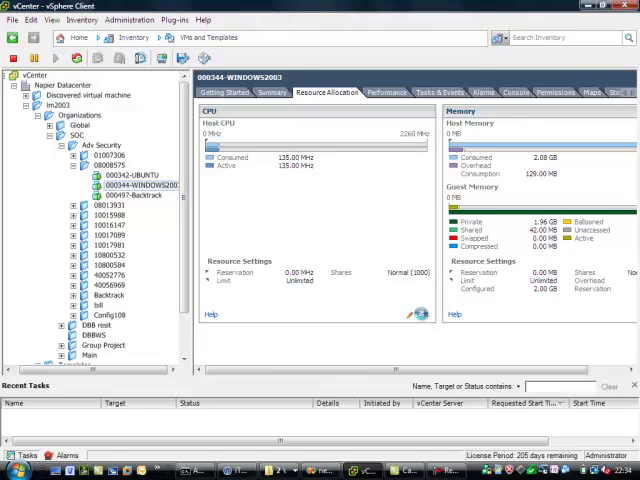
pyautogui.moveTo(420, 316)
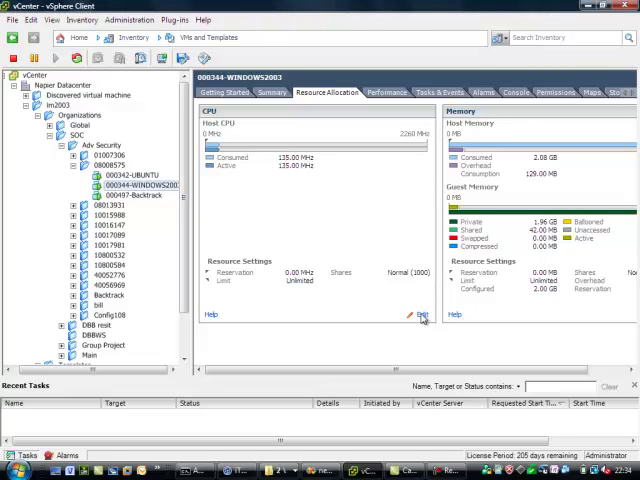
# Step: Edit the VM's properties to its CPU resource settings, keeping CPU shares at Normal
pyautogui.click(422, 314)
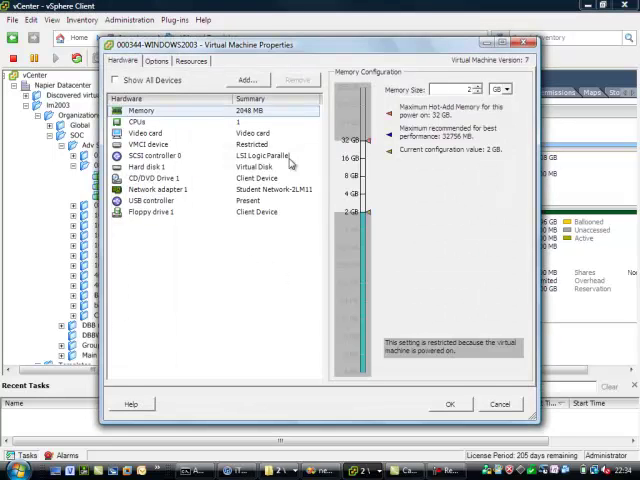
pyautogui.click(192, 60)
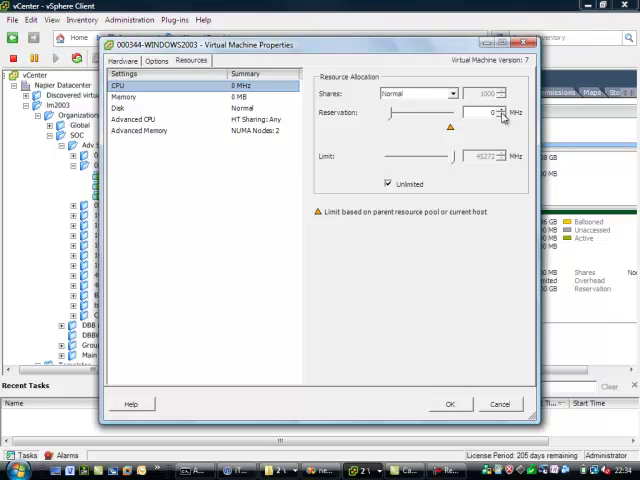
pyautogui.moveTo(444, 164)
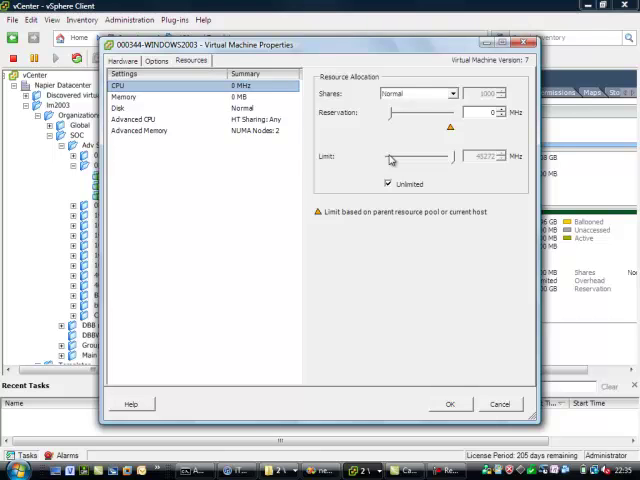
pyautogui.moveTo(460, 168)
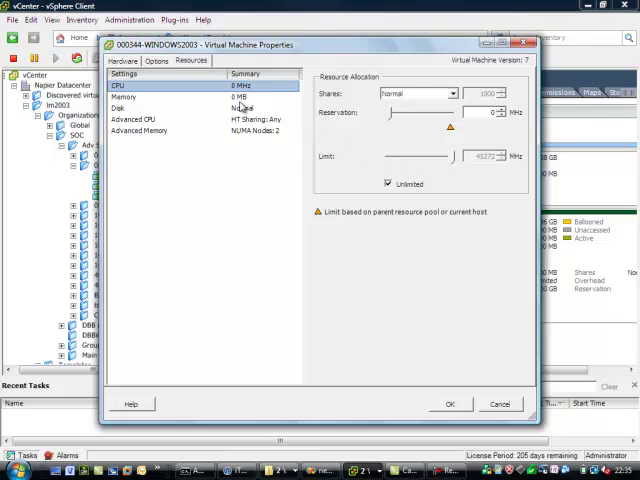
pyautogui.click(452, 92)
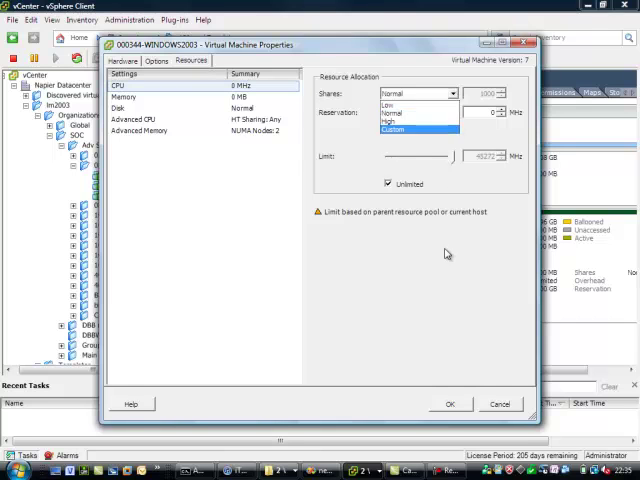
pyautogui.click(412, 112)
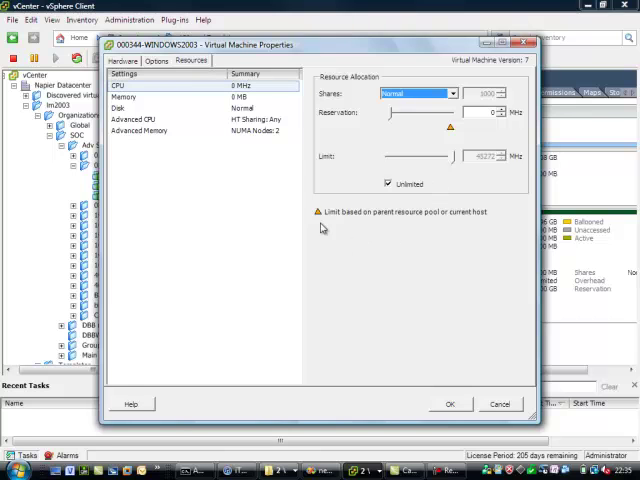
# Step: Review the VM's memory settings, then advanced CPU options, and return to memory
pyautogui.click(124, 96)
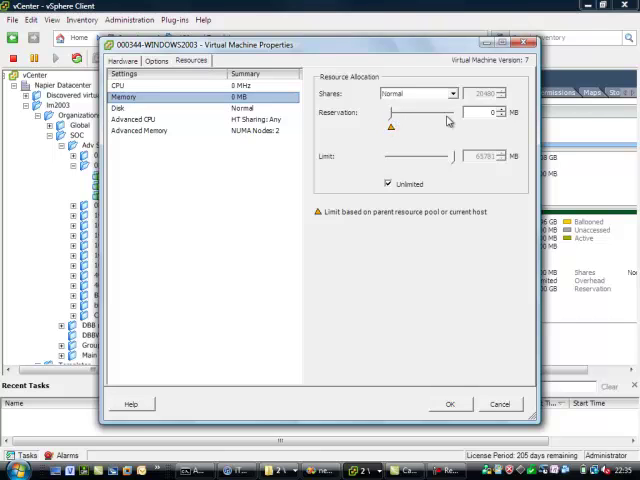
pyautogui.moveTo(424, 172)
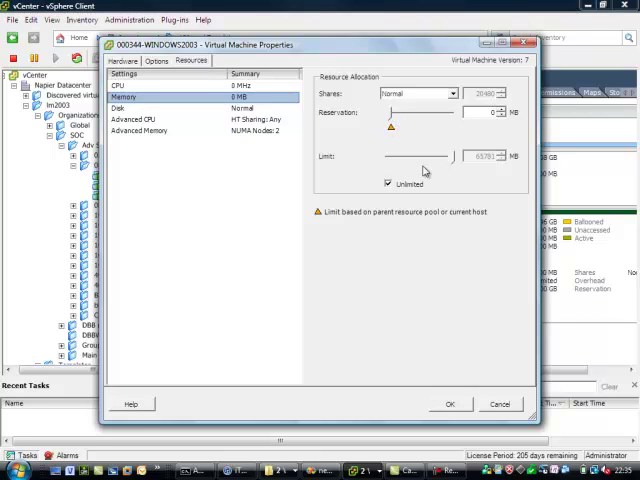
pyautogui.moveTo(410, 168)
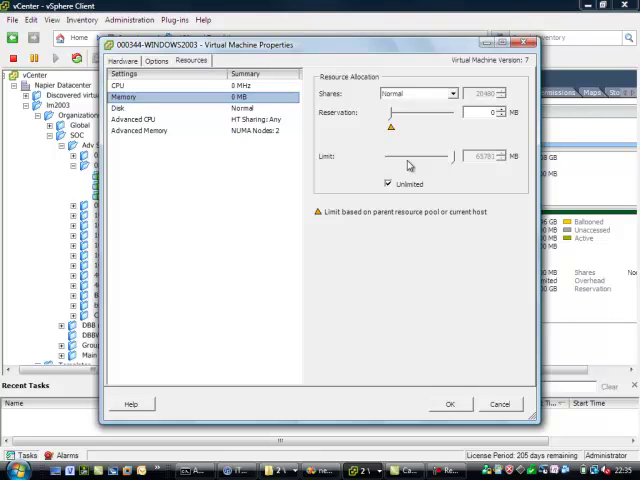
pyautogui.click(448, 92)
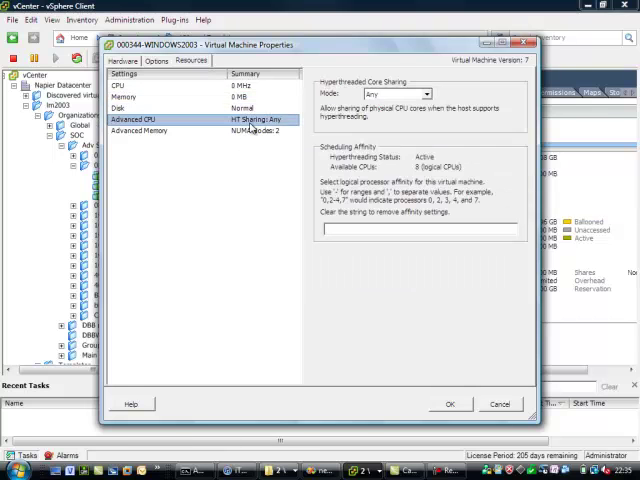
pyautogui.click(140, 132)
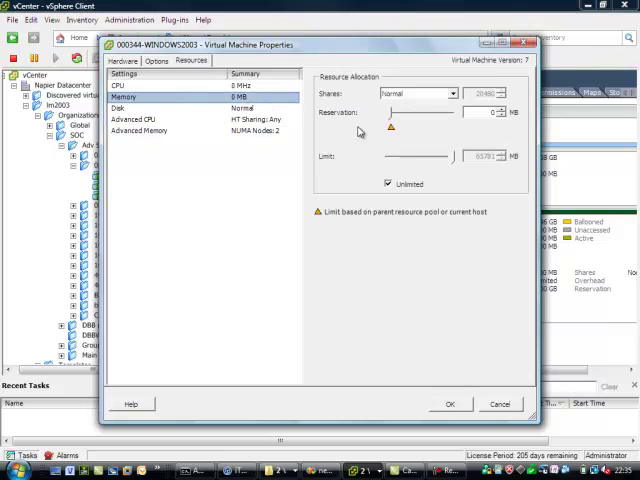
pyautogui.moveTo(508, 66)
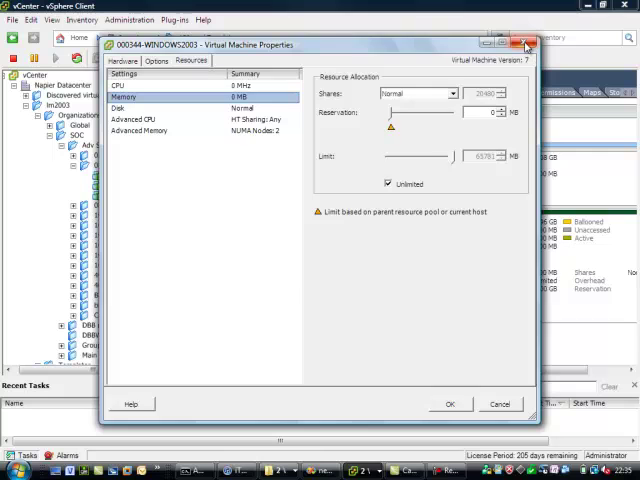
pyautogui.click(528, 46)
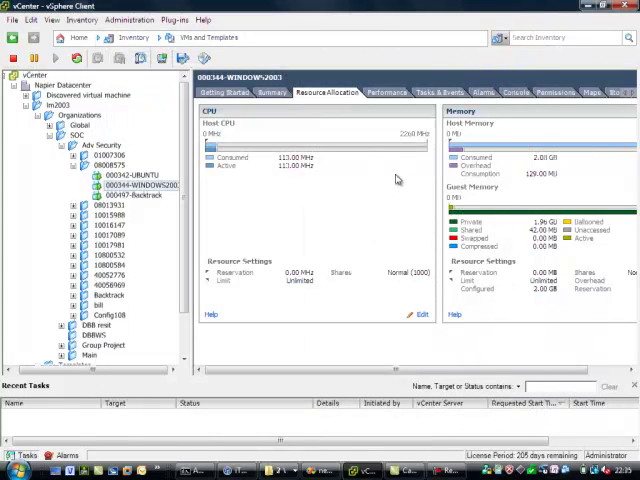
pyautogui.moveTo(240, 164)
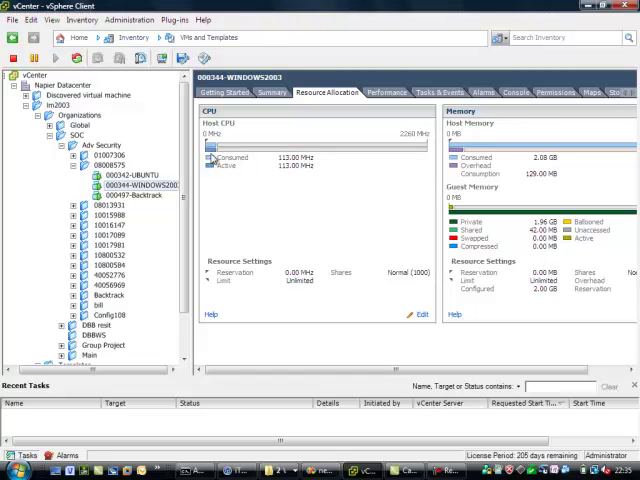
pyautogui.moveTo(238, 170)
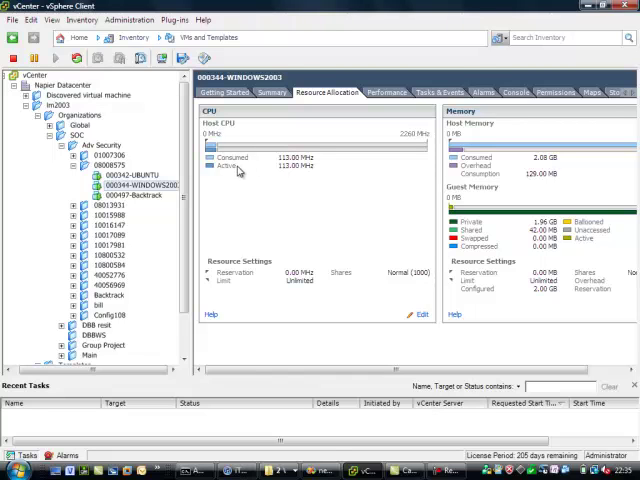
pyautogui.moveTo(410, 280)
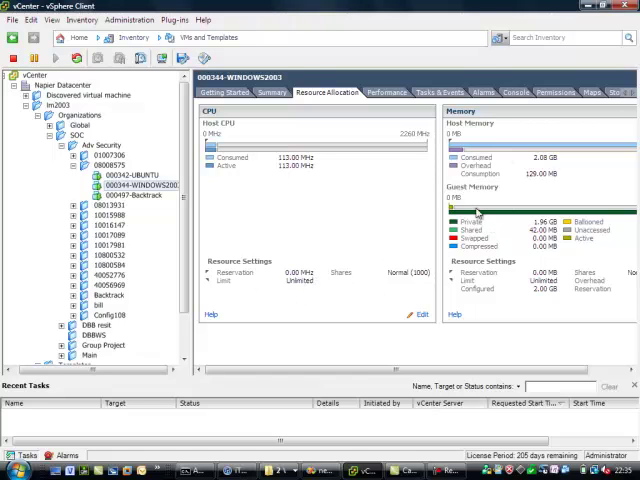
pyautogui.moveTo(510, 318)
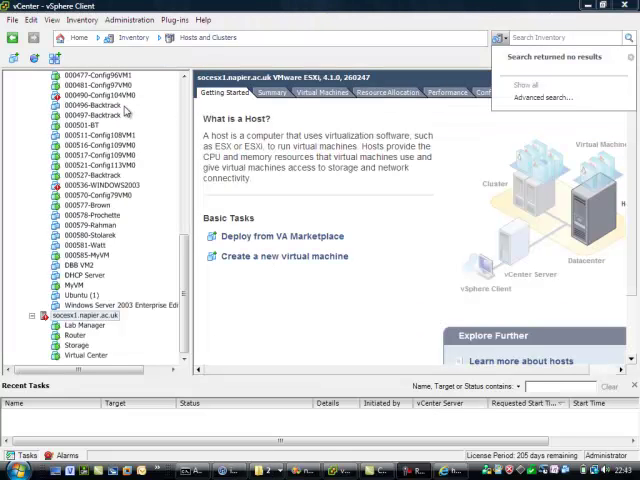
pyautogui.moveTo(126, 112)
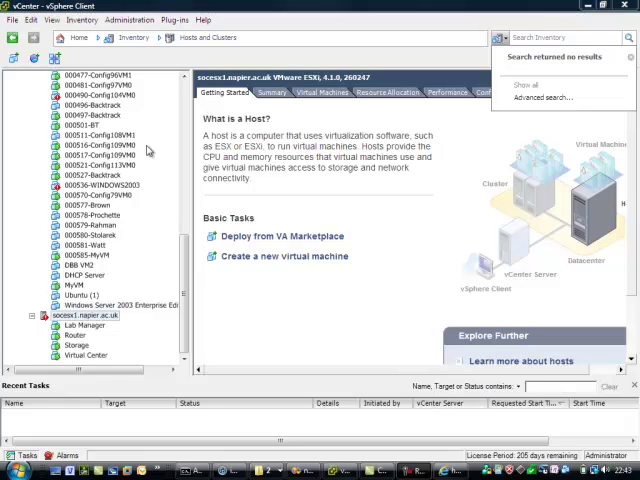
pyautogui.moveTo(146, 168)
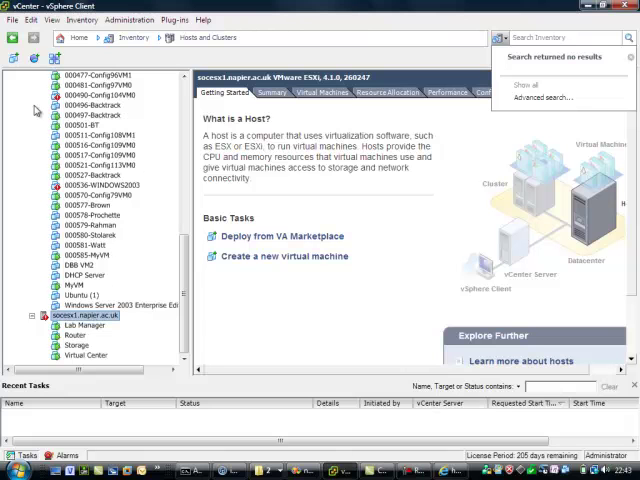
# Step: Bring up the File > New choices for the selected host in Hosts and Clusters
pyautogui.click(12, 20)
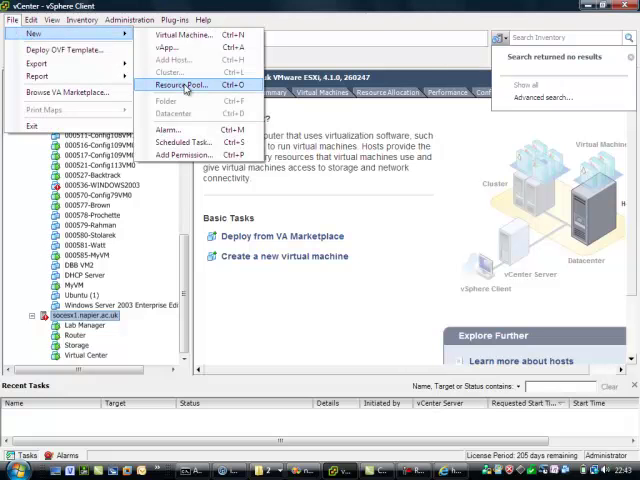
# Step: Start a new resource pool named MyResource with CPU shares set to High
pyautogui.click(180, 86)
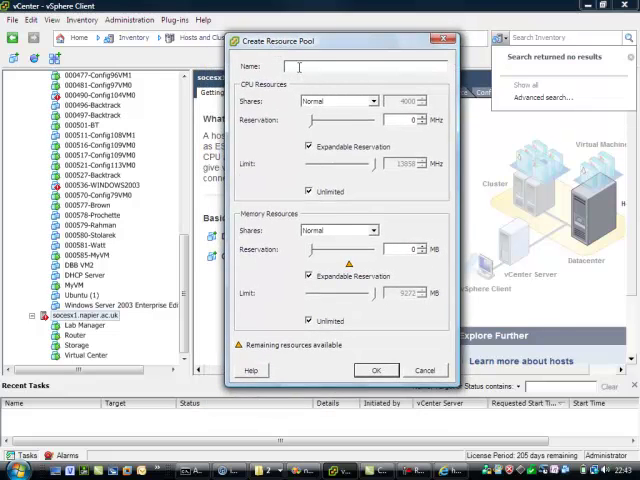
pyautogui.write('MyRes')
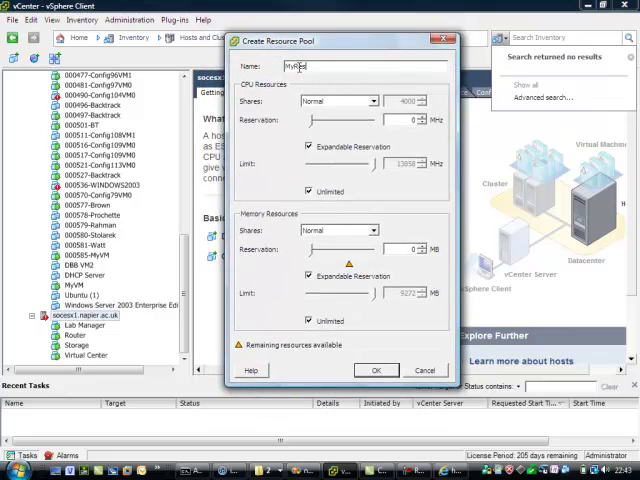
pyautogui.click(372, 100)
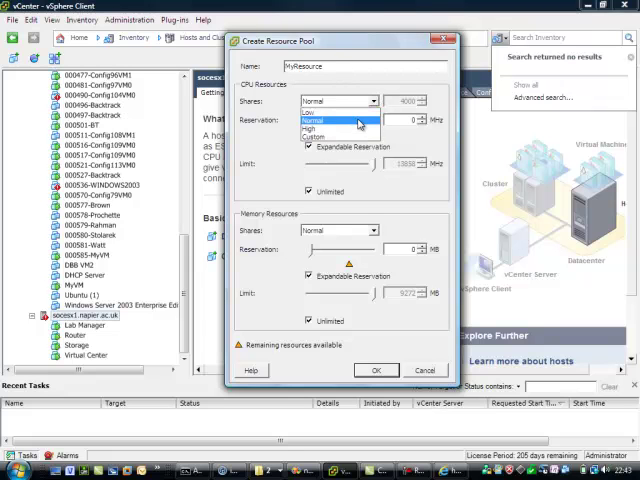
pyautogui.click(340, 100)
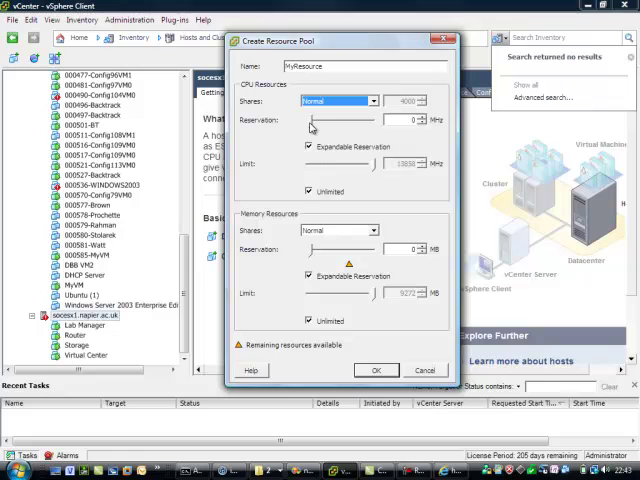
pyautogui.click(372, 100)
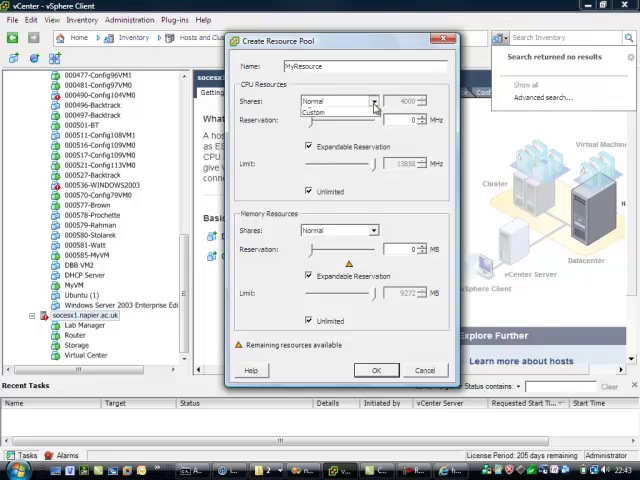
pyautogui.click(336, 100)
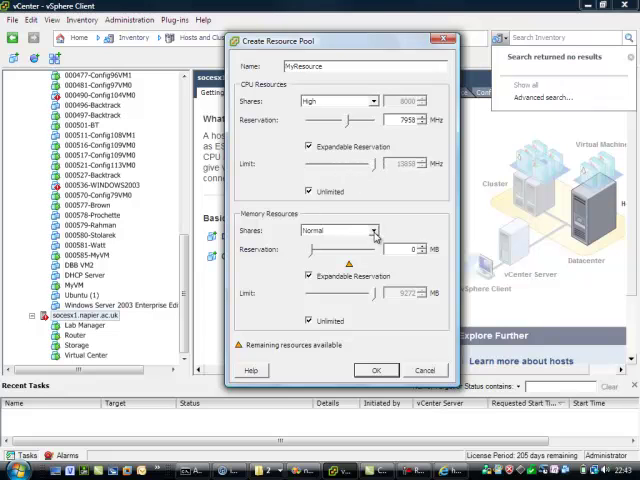
# Step: Set memory shares to High, raise the memory reservation, and create the pool
pyautogui.click(332, 230)
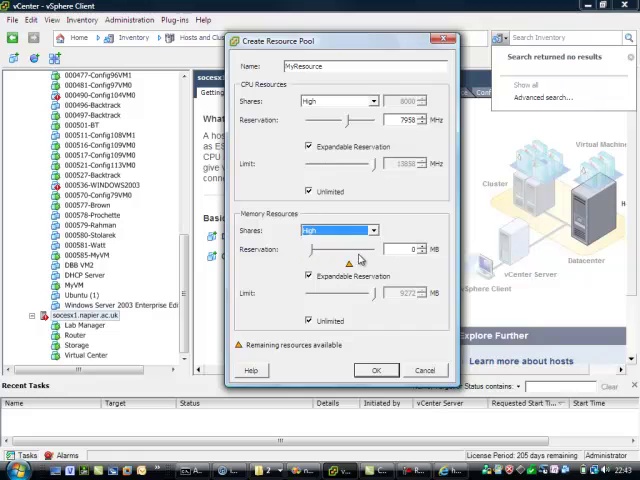
pyautogui.moveTo(312, 248); pyautogui.dragTo(344, 248)
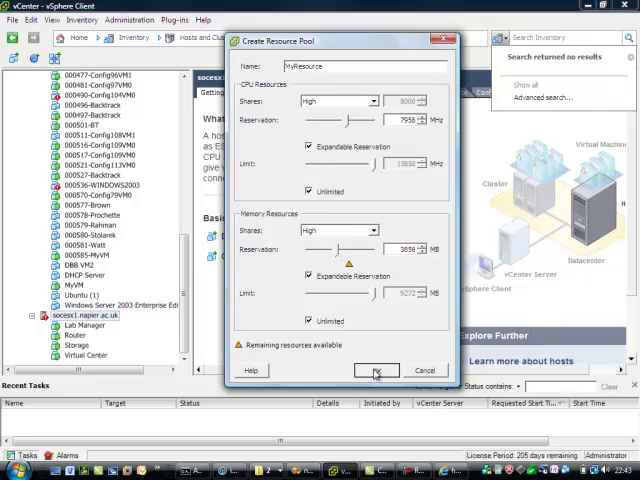
pyautogui.click(376, 370)
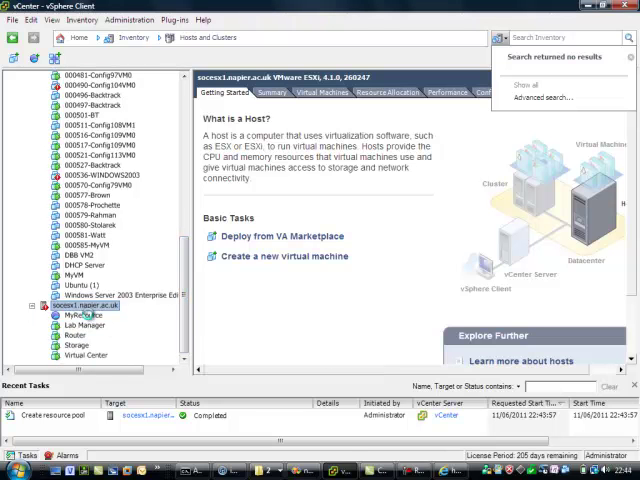
# Step: Show the new MyResource pool's overview under the host
pyautogui.click(82, 316)
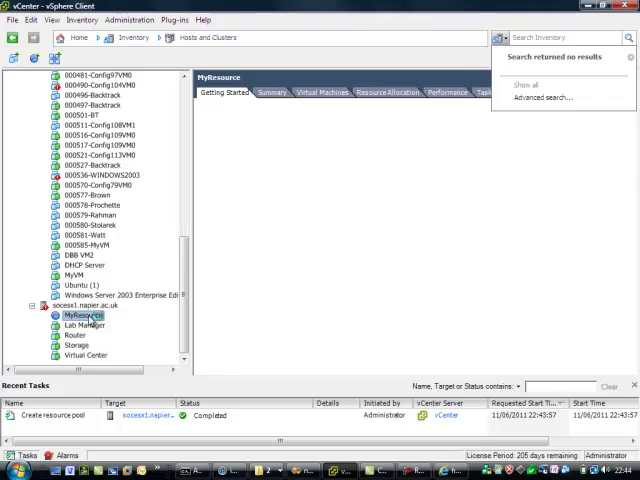